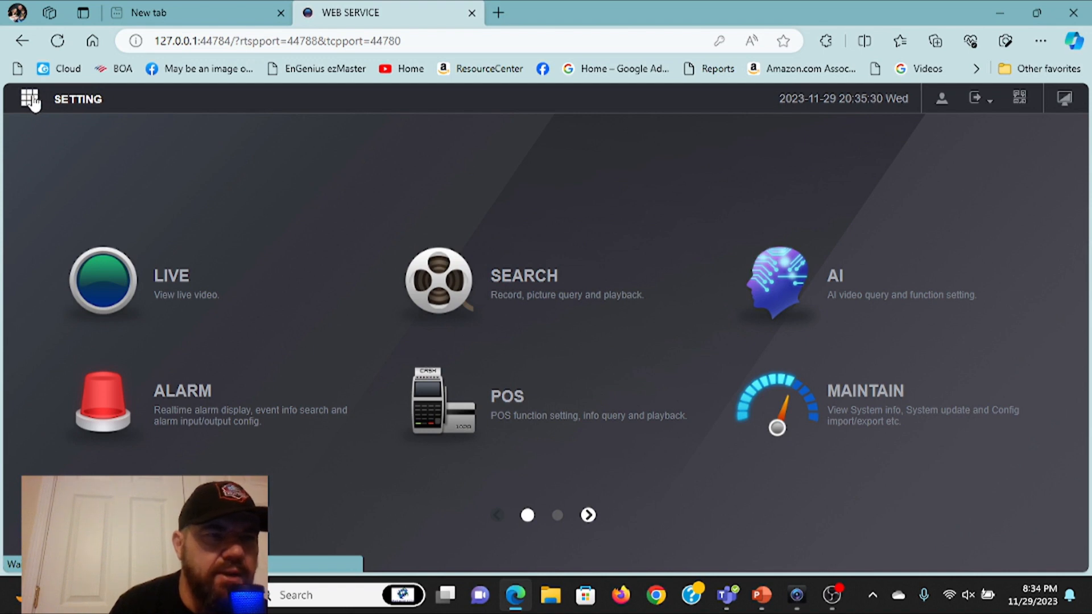
Step: View the Added Device list with the five 192.168.1.x IP cameras under the CAMERA settings
left_click(27, 98)
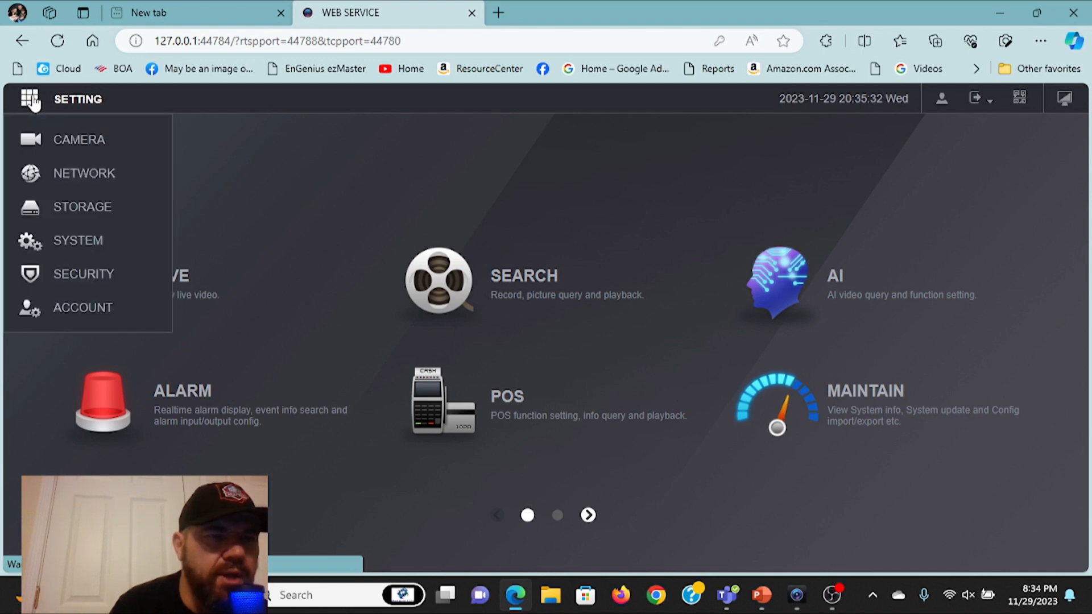
mouse_move(79, 139)
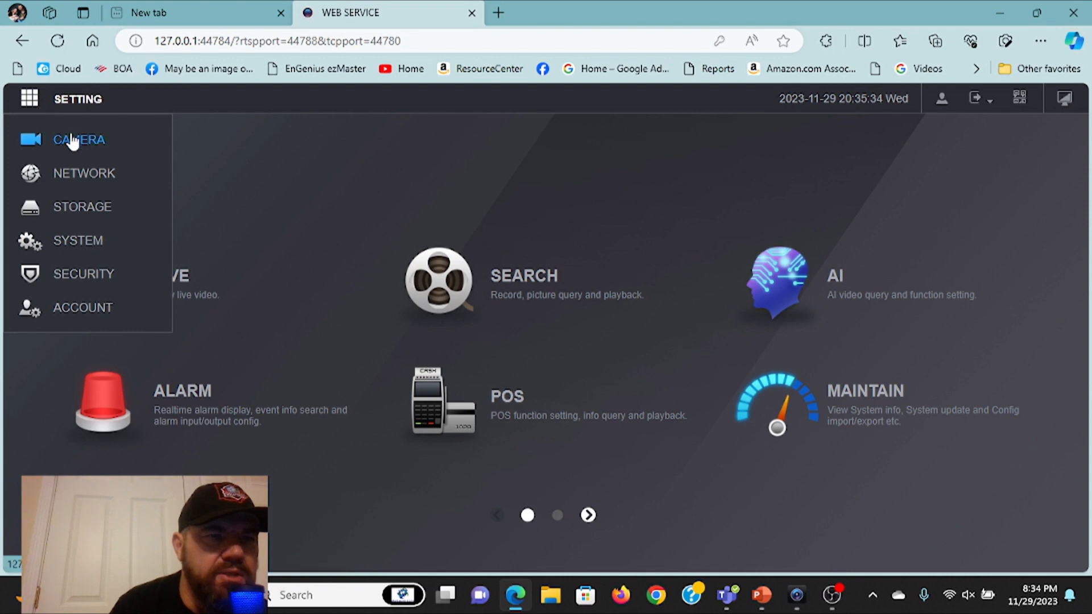
left_click(78, 138)
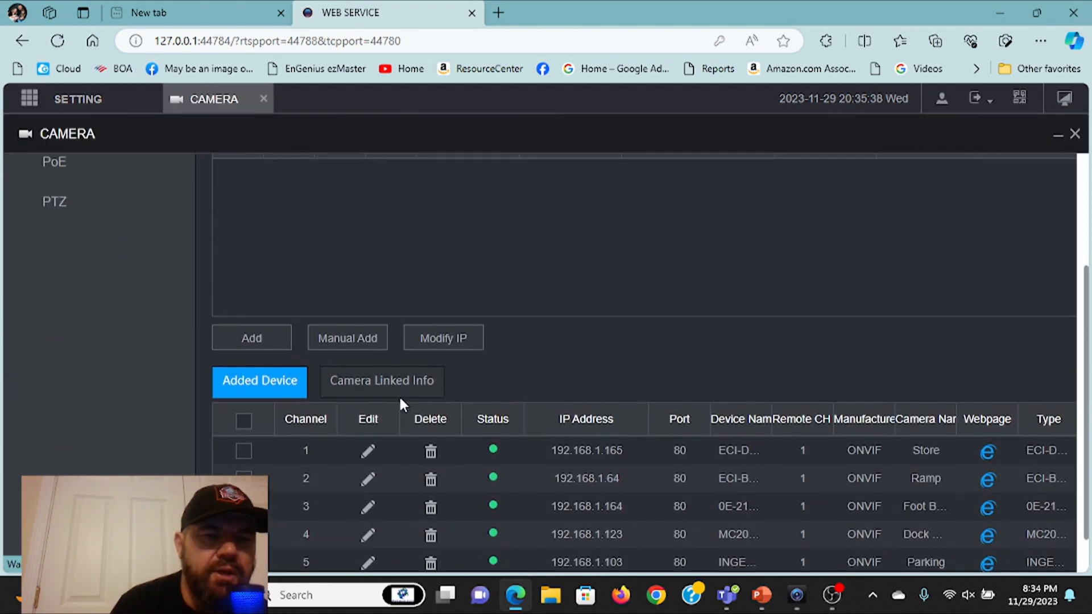
scroll("down", 3)
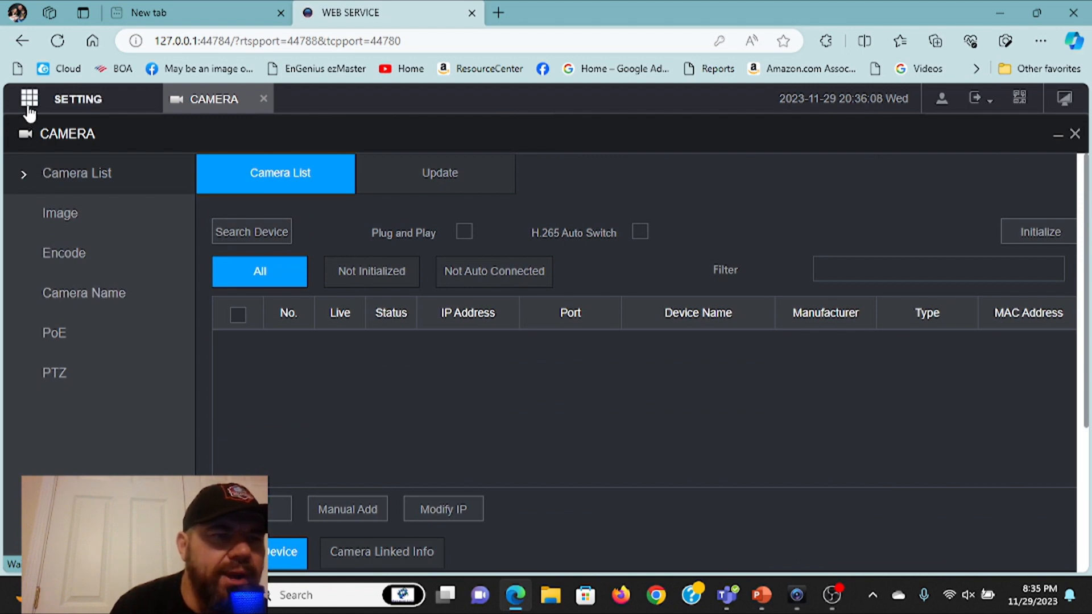
left_click(28, 98)
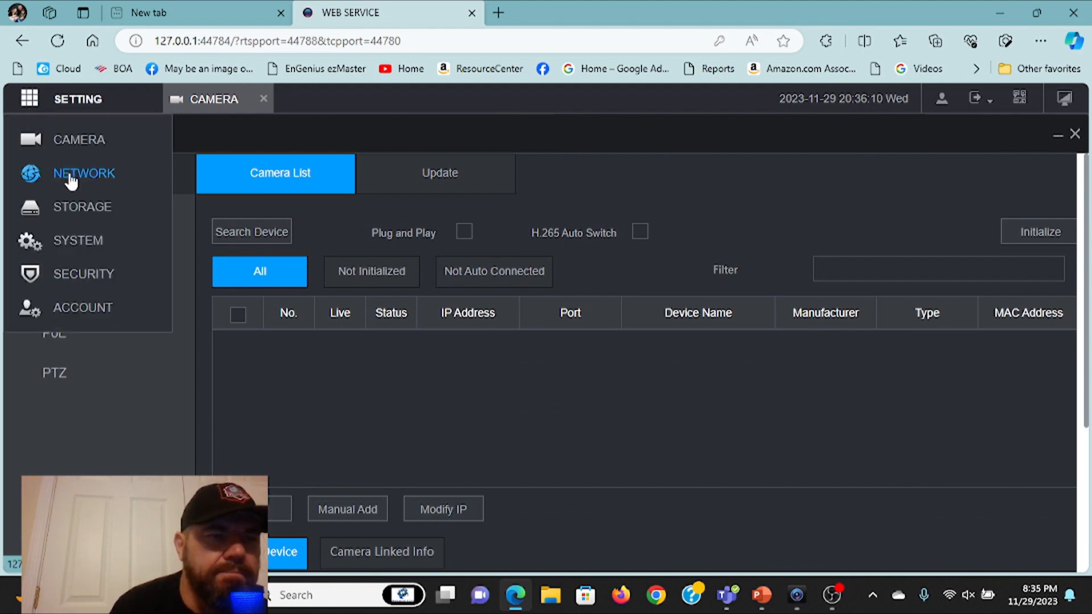
Step: On the NETWORK switch page, set the PoE switch IP address and default gateway to 10.1.10.1
left_click(83, 172)
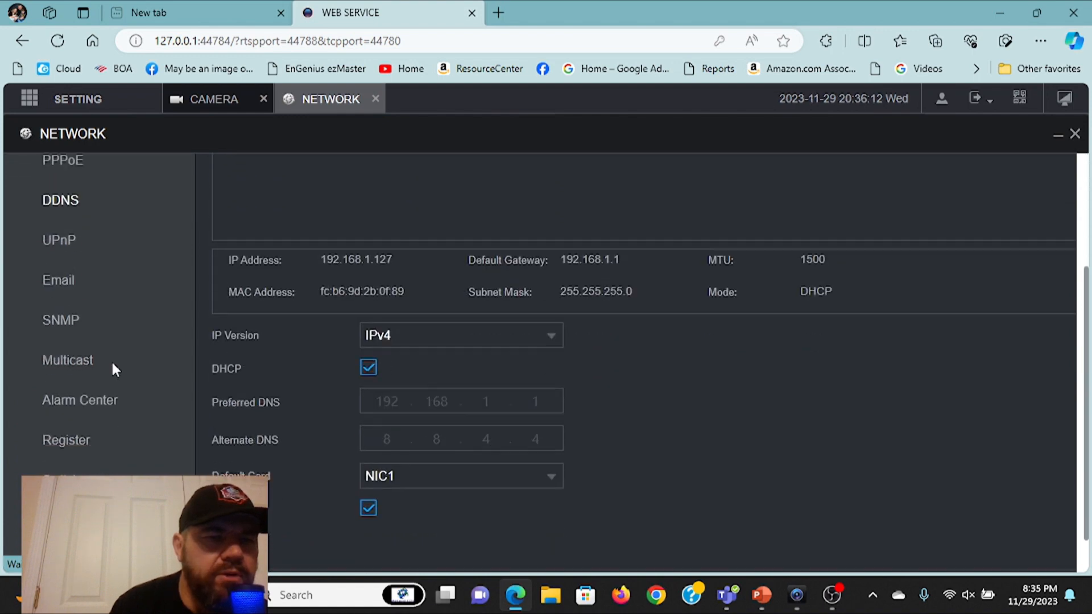
scroll("down", 3)
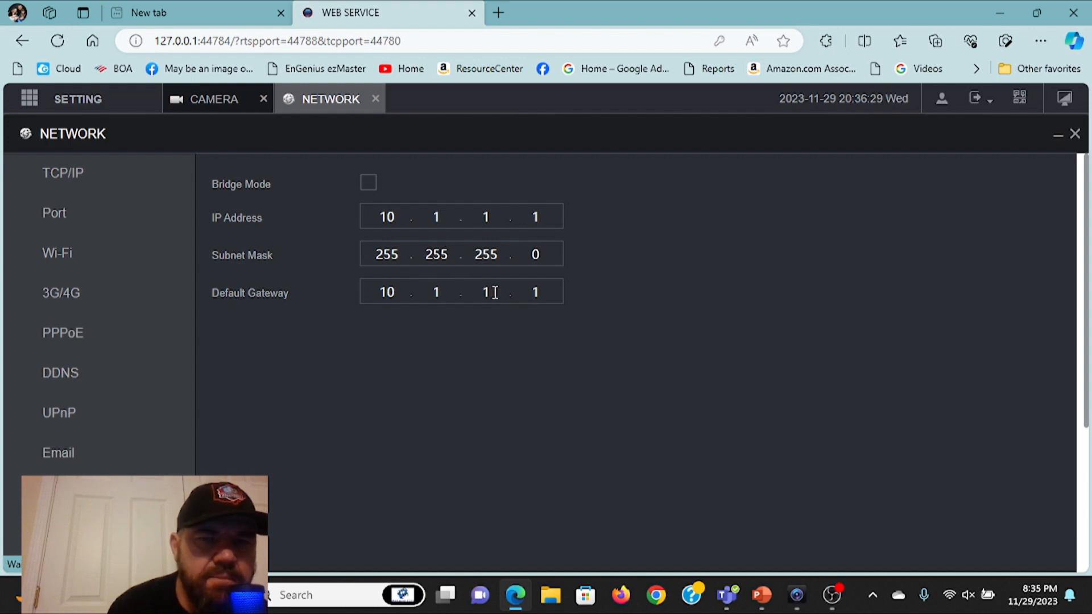
type("0")
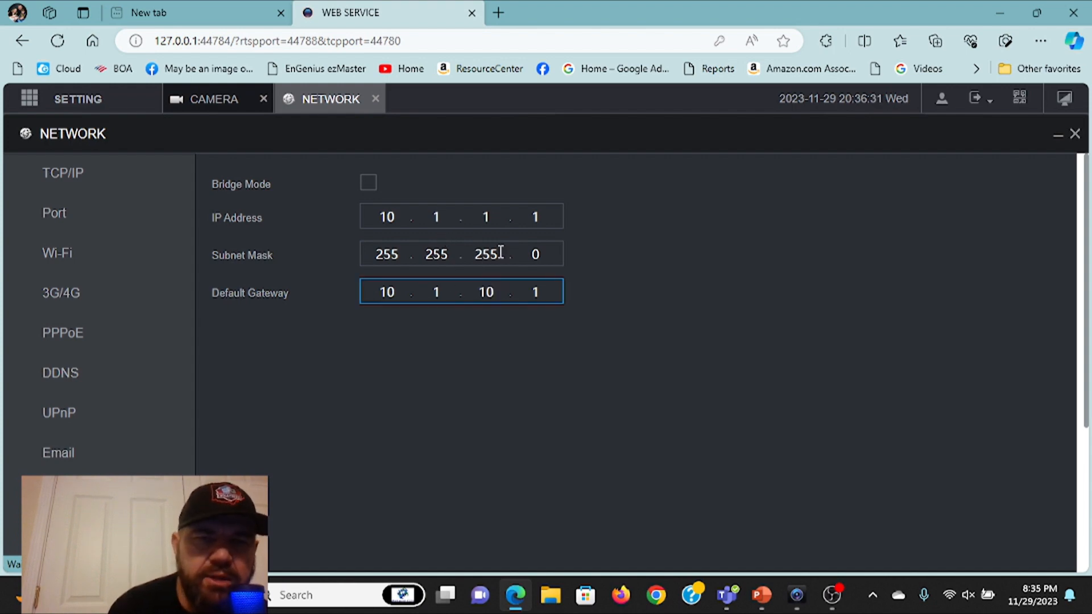
left_click(485, 217)
type("0")
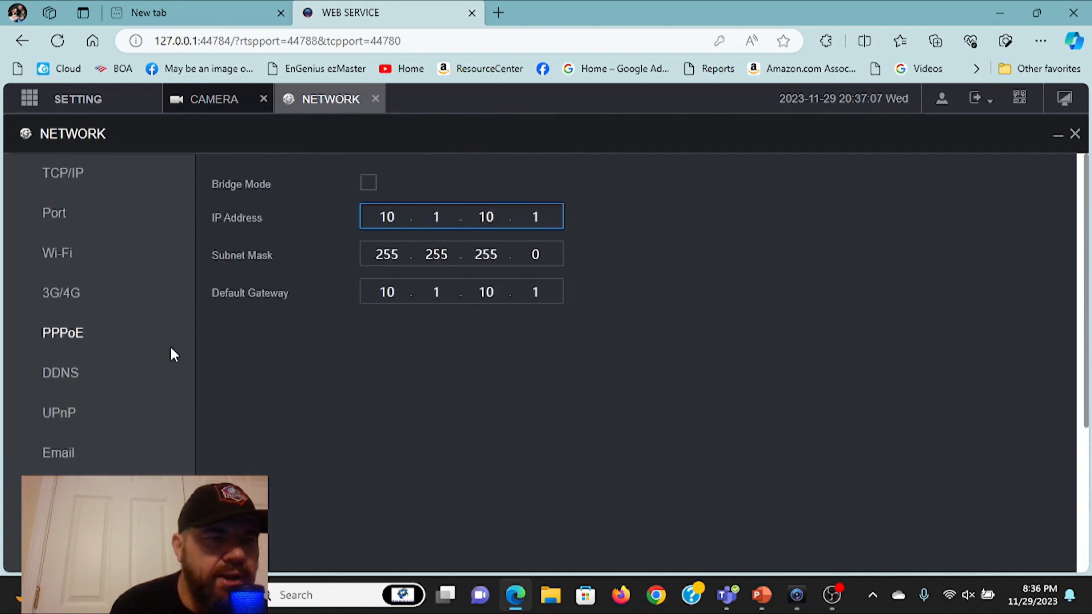
mouse_move(49, 143)
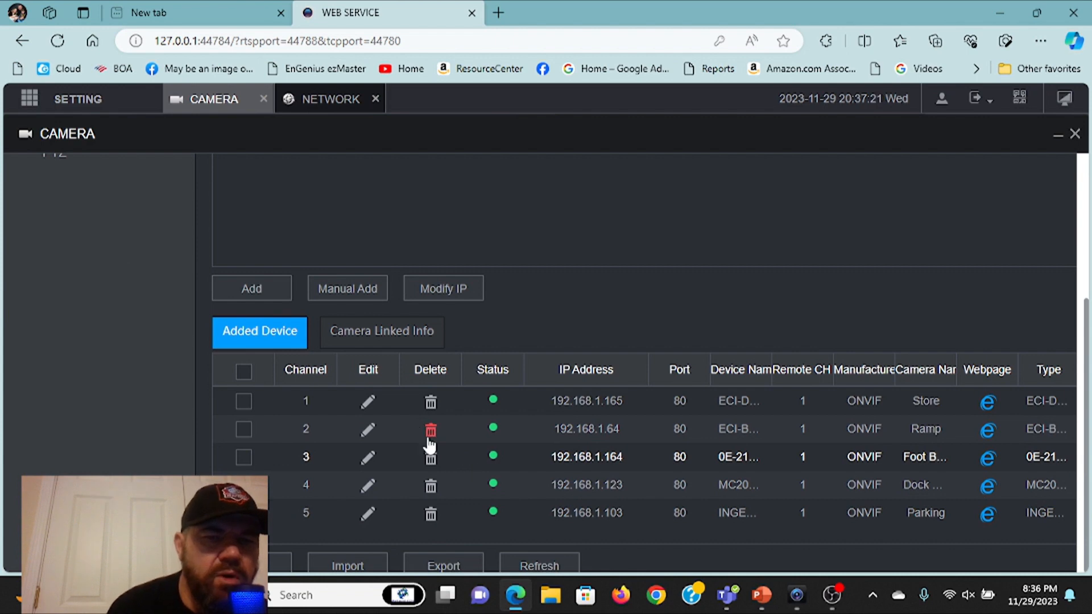
left_click(368, 402)
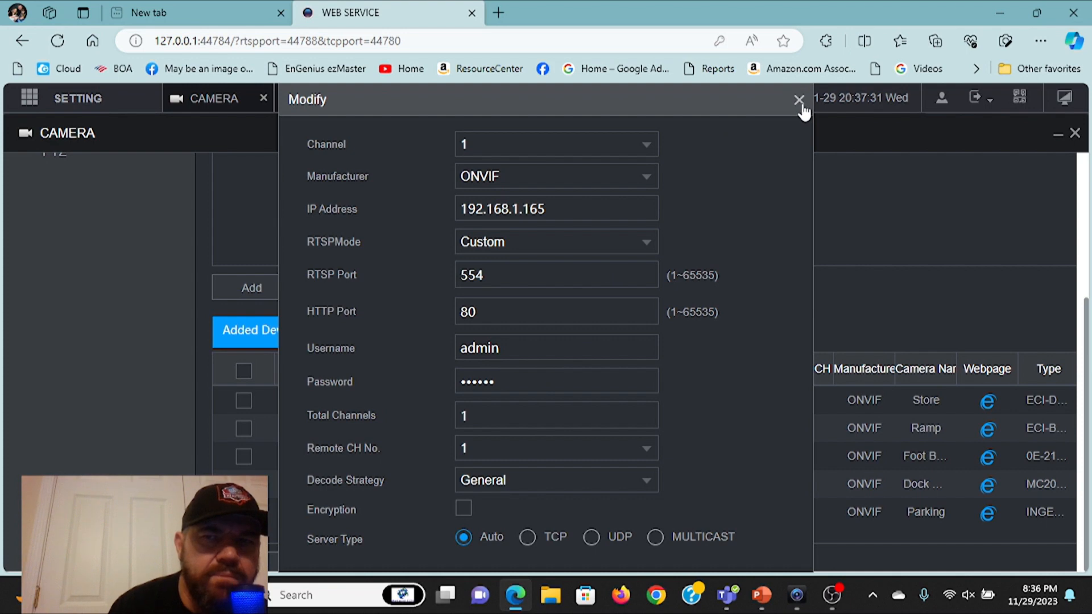
left_click(798, 100)
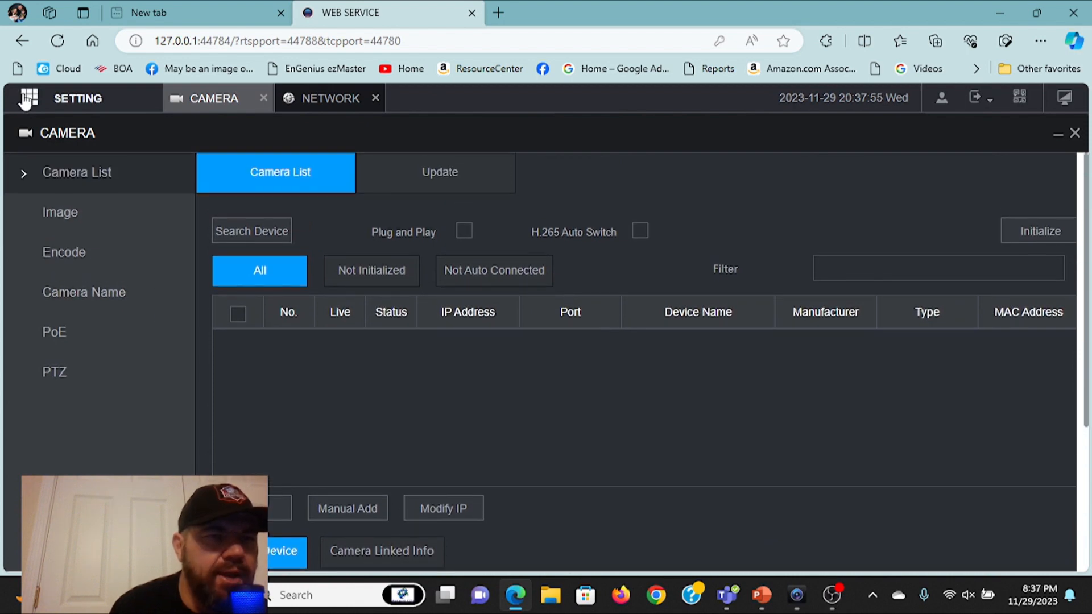
Step: Bring up NIC1's modify dialog from the TCP/IP network settings
left_click(28, 97)
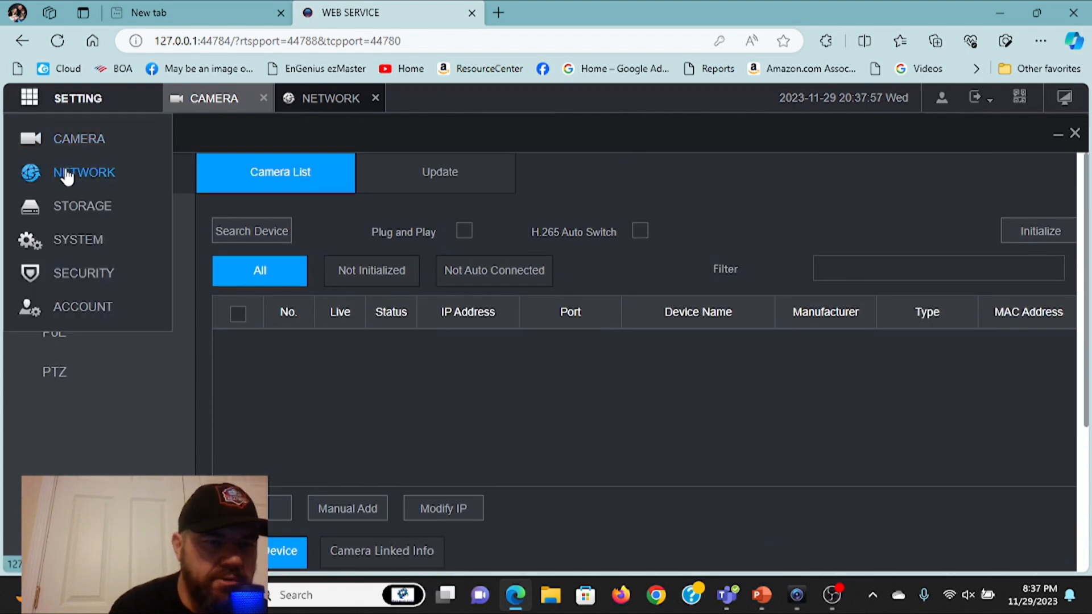
left_click(83, 173)
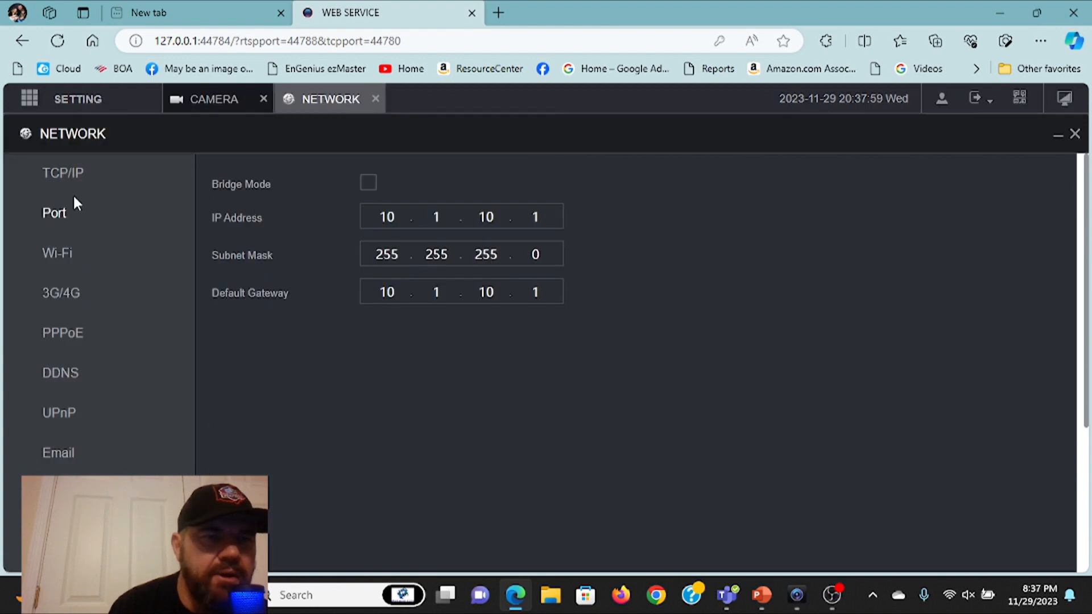
left_click(63, 173)
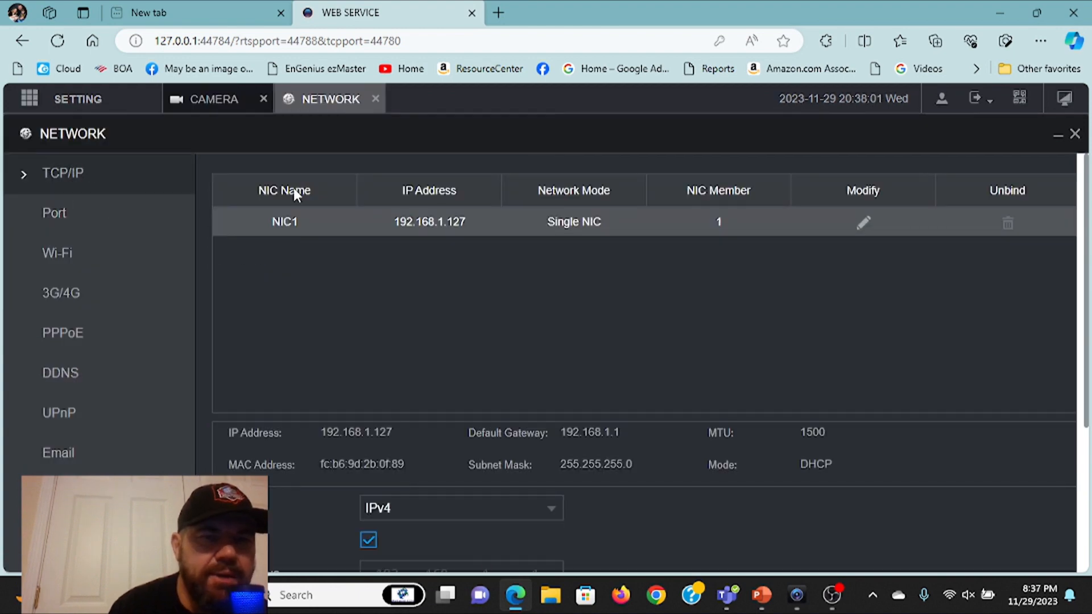
mouse_move(870, 210)
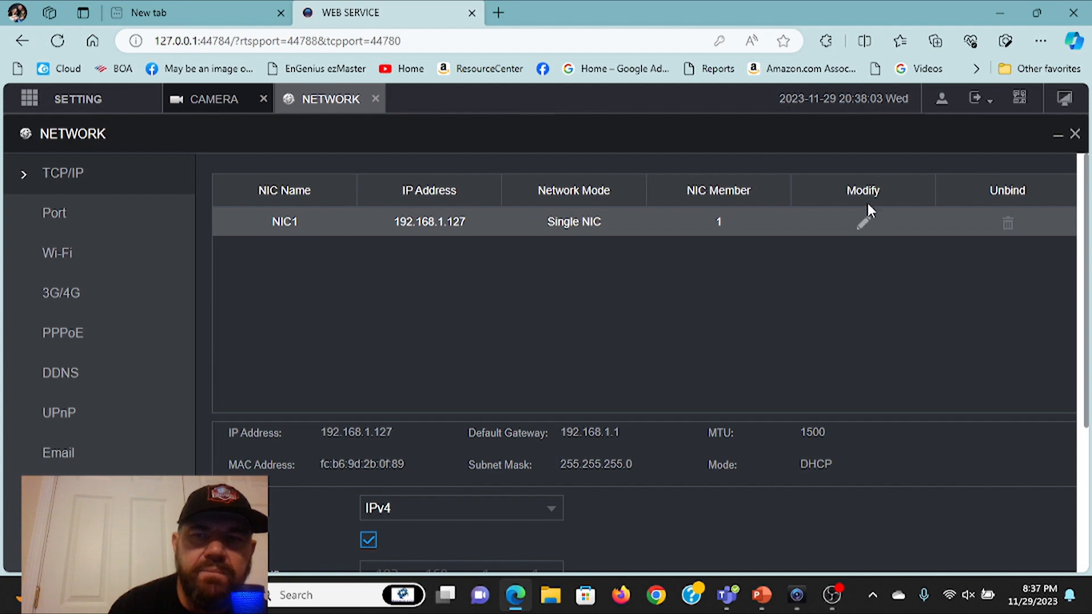
right_click(866, 222)
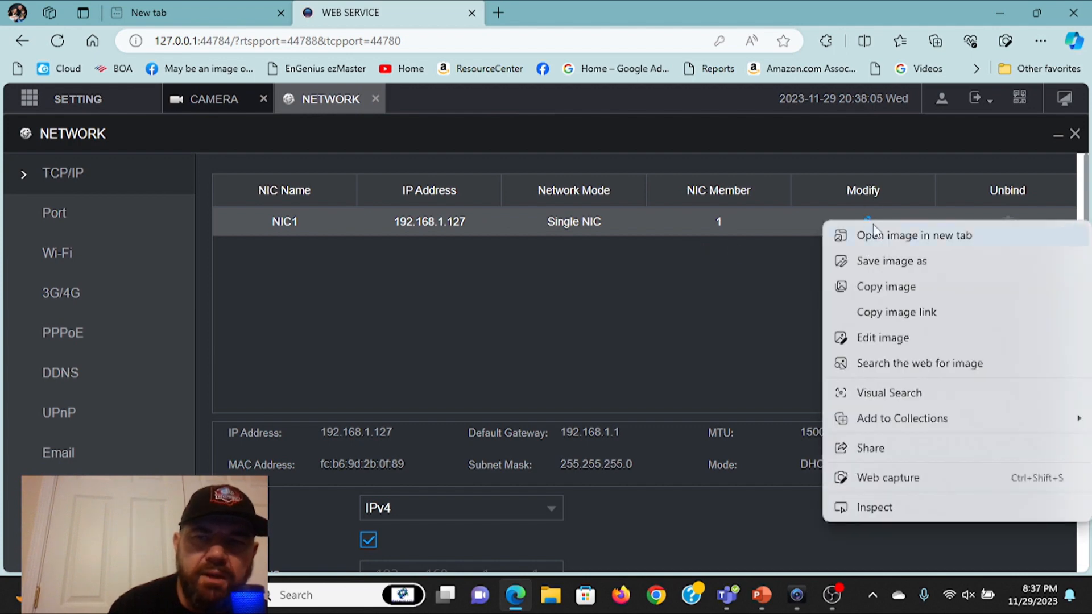
left_click(863, 222)
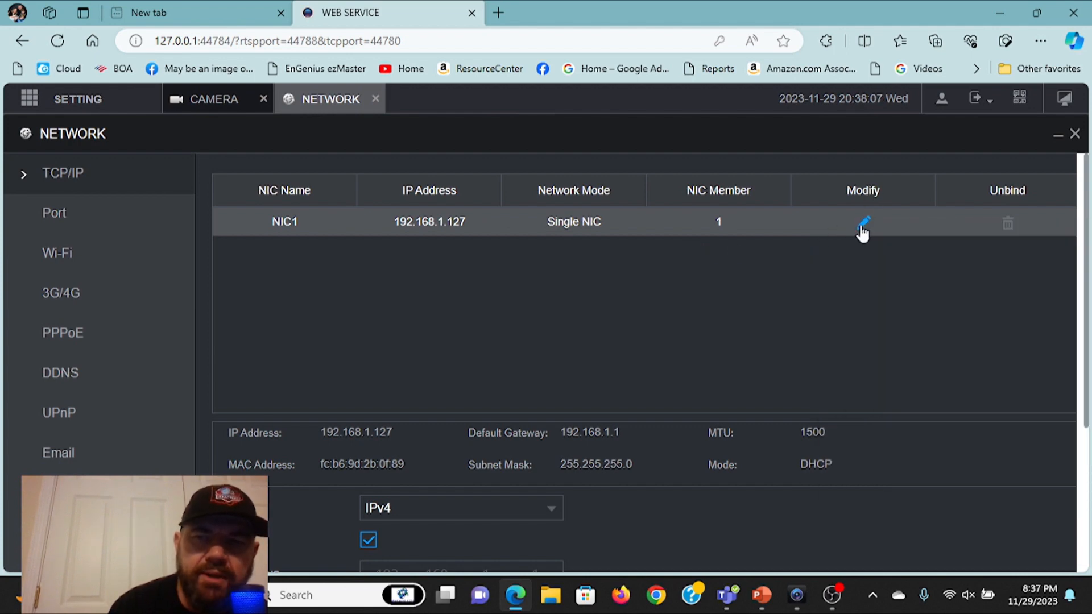
right_click(863, 223)
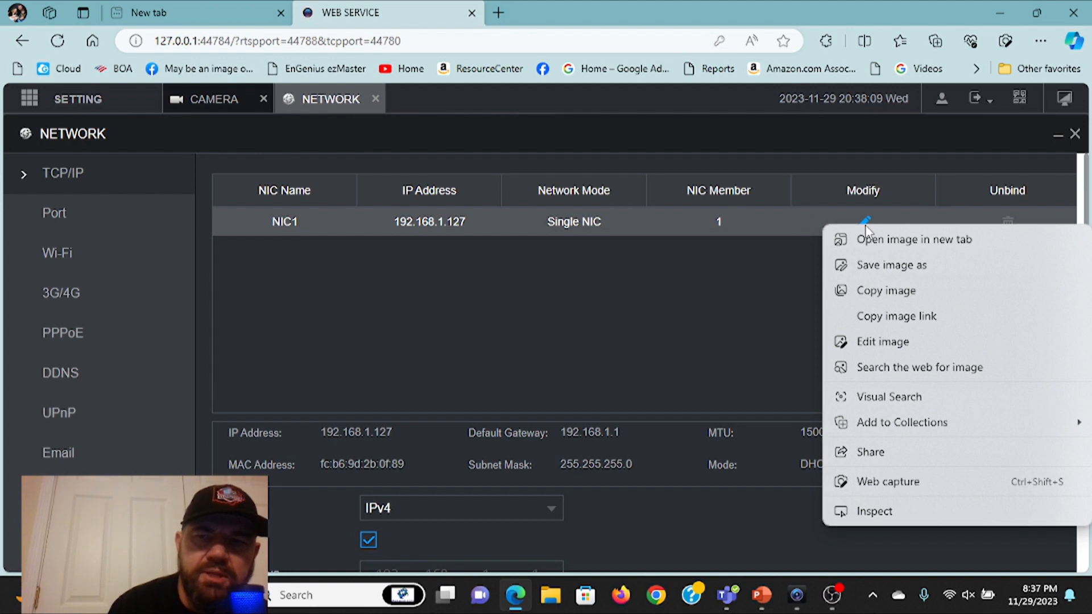
left_click(863, 221)
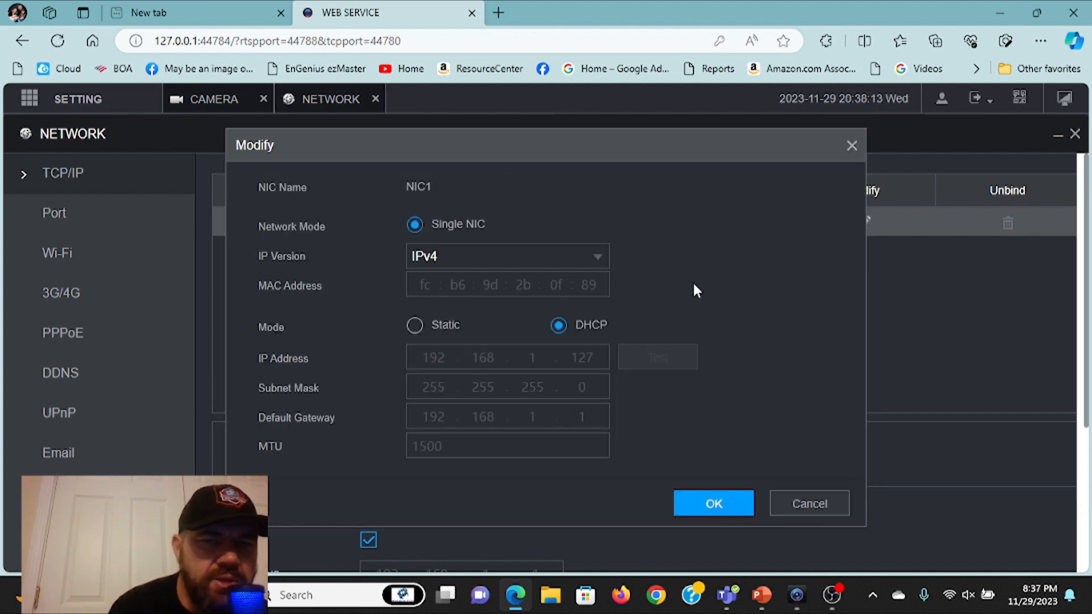
mouse_move(706, 289)
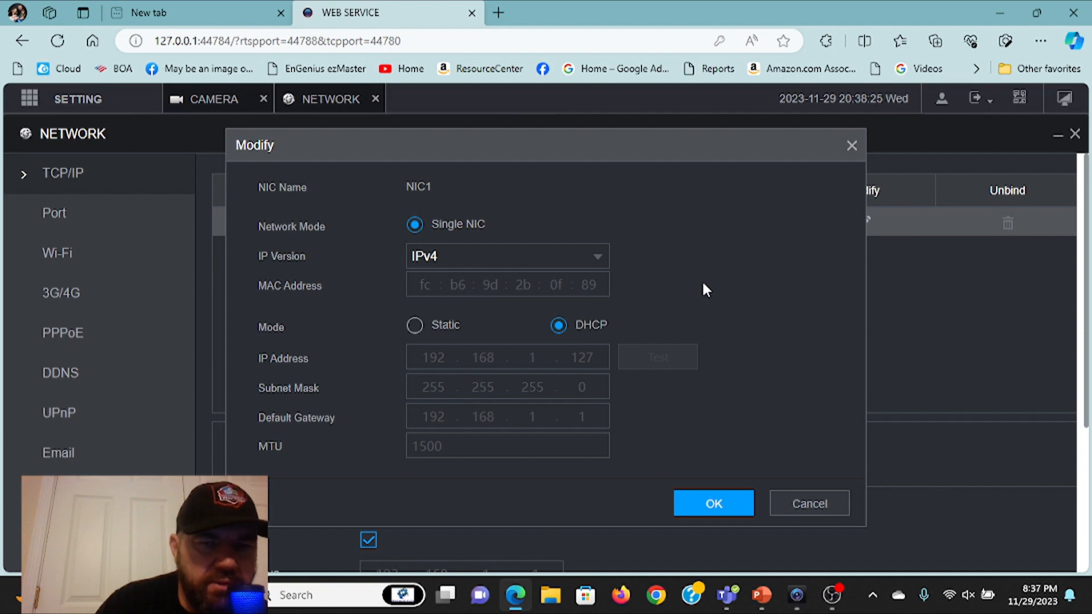
mouse_move(688, 283)
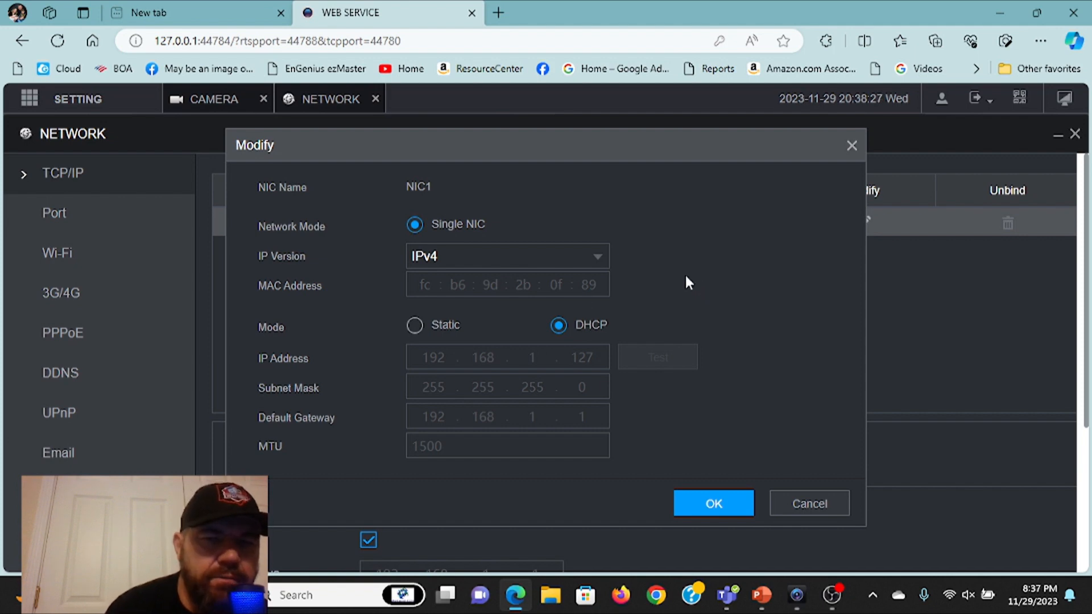
Step: Toggle NIC1's mode to Static and back to DHCP, then cancel without saving
left_click(415, 325)
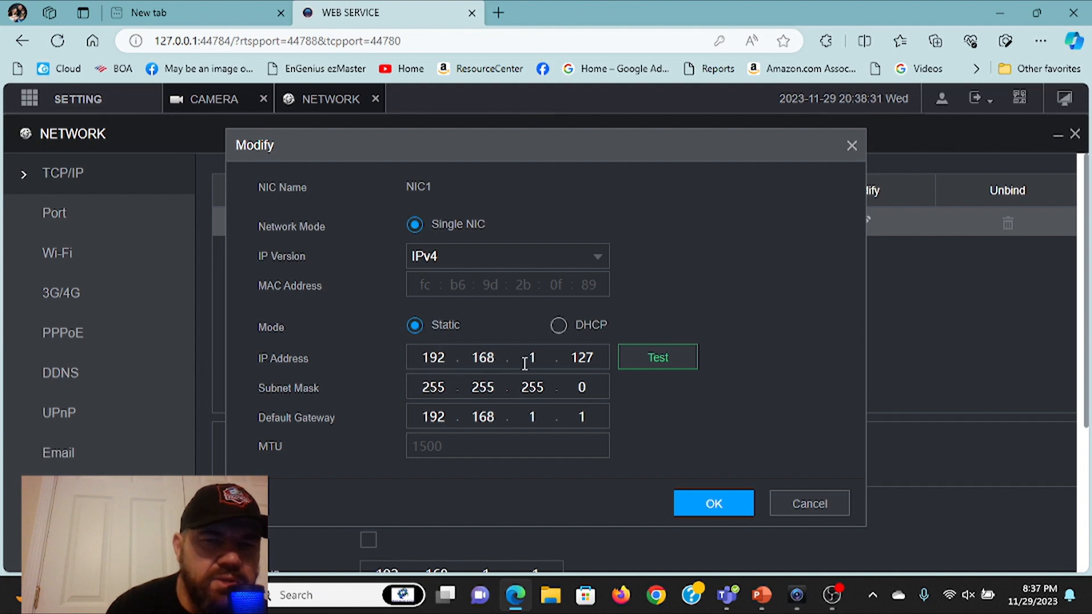
mouse_move(615, 375)
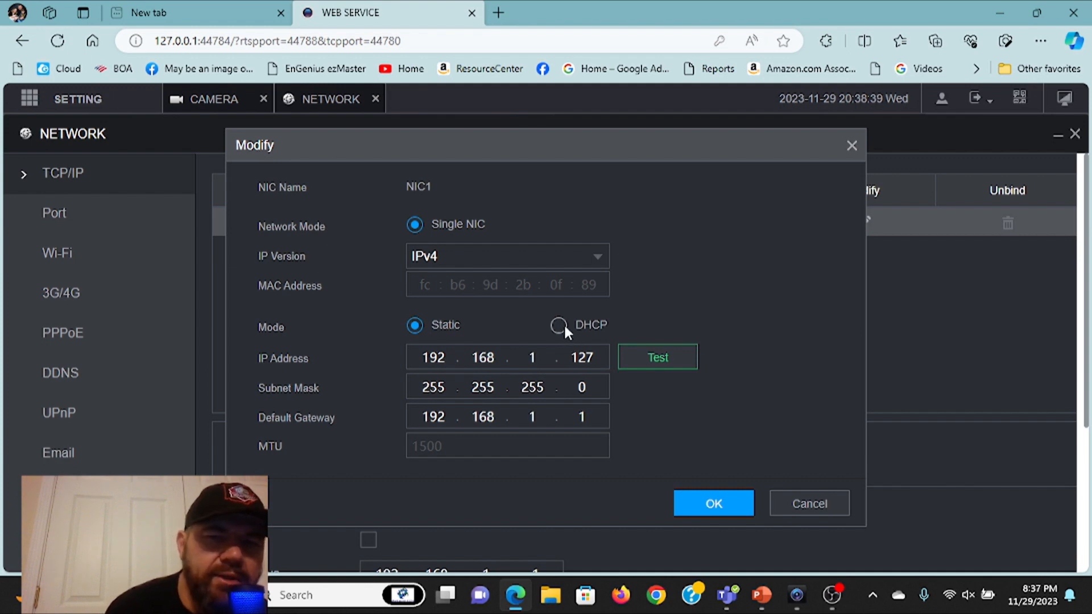
left_click(558, 324)
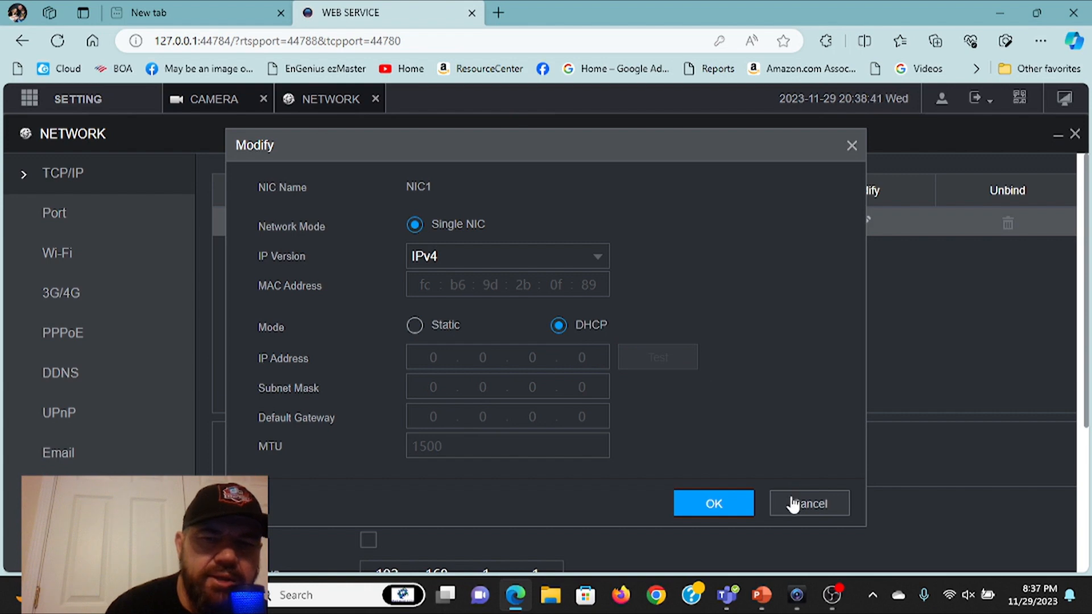
left_click(808, 504)
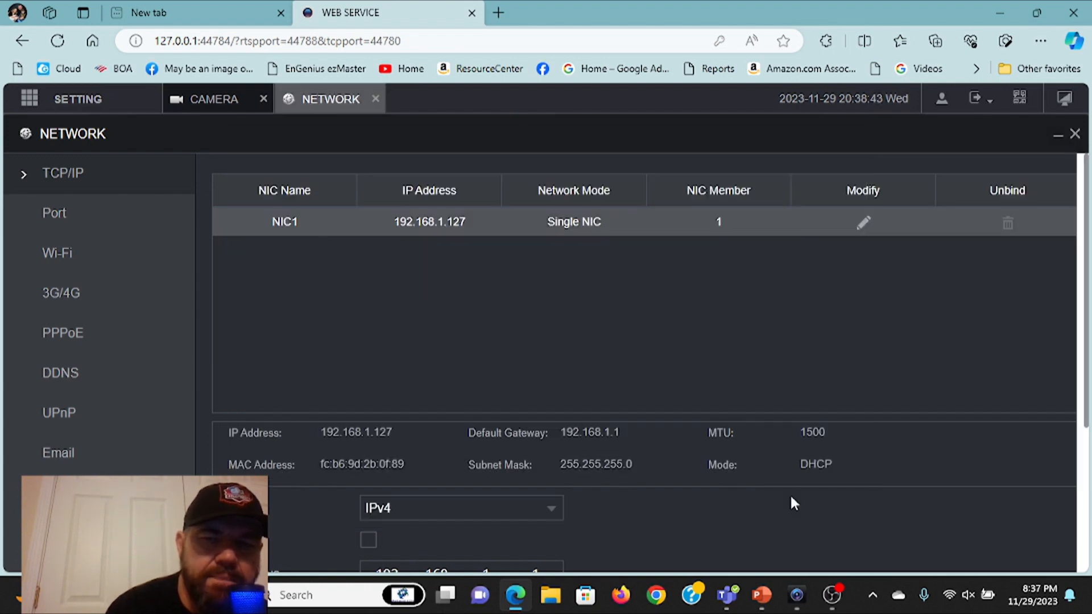
scroll("down", 3)
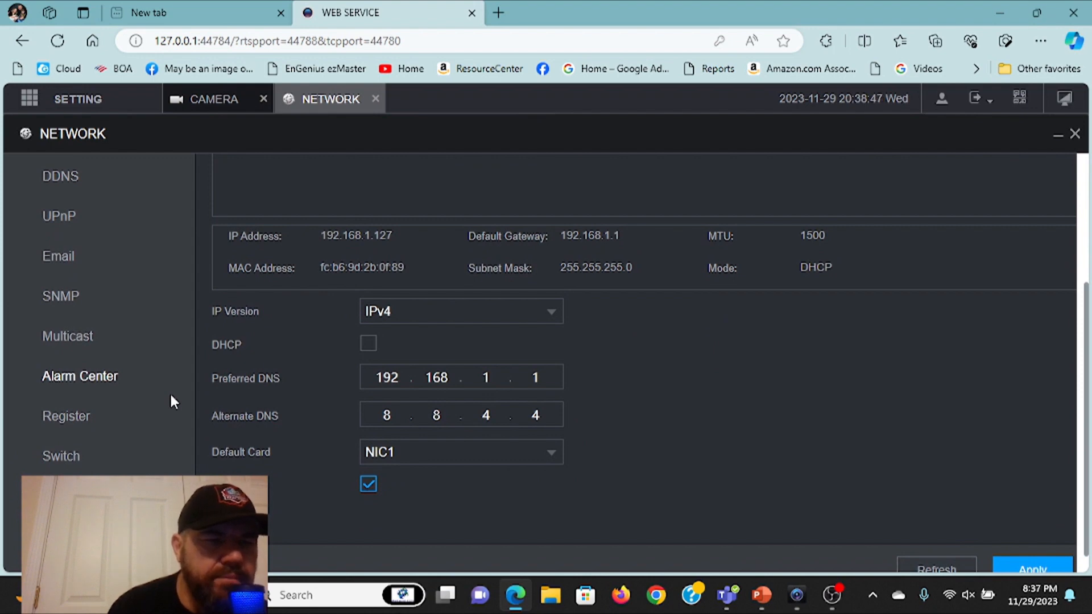
scroll("down", 3)
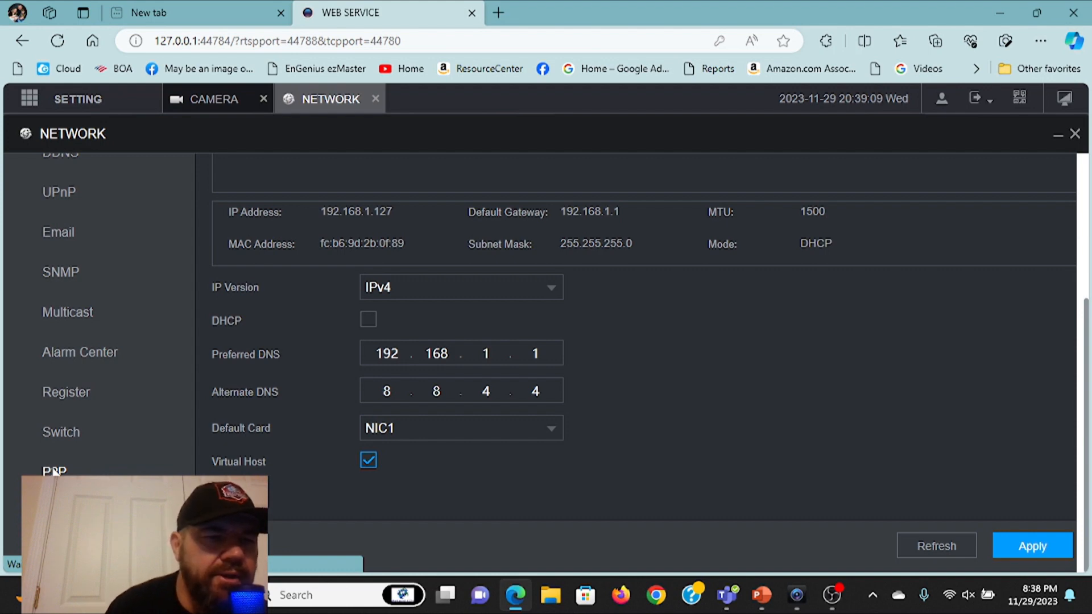
Step: Show the P2P page with P2P enabled, status Online, and the Mobile Client and Device SN QR codes
left_click(53, 471)
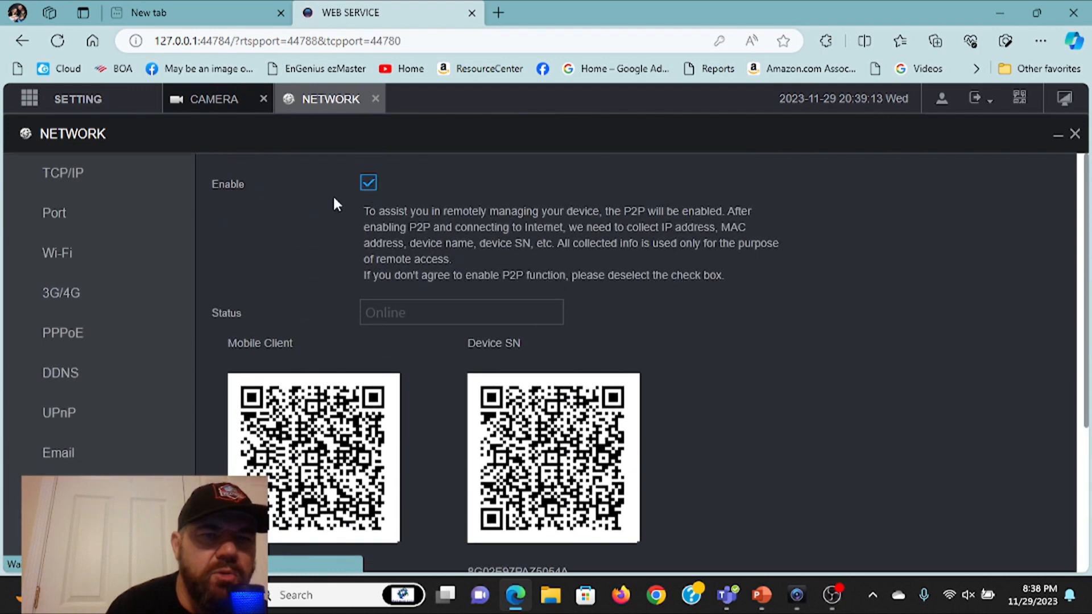
scroll("down", 3)
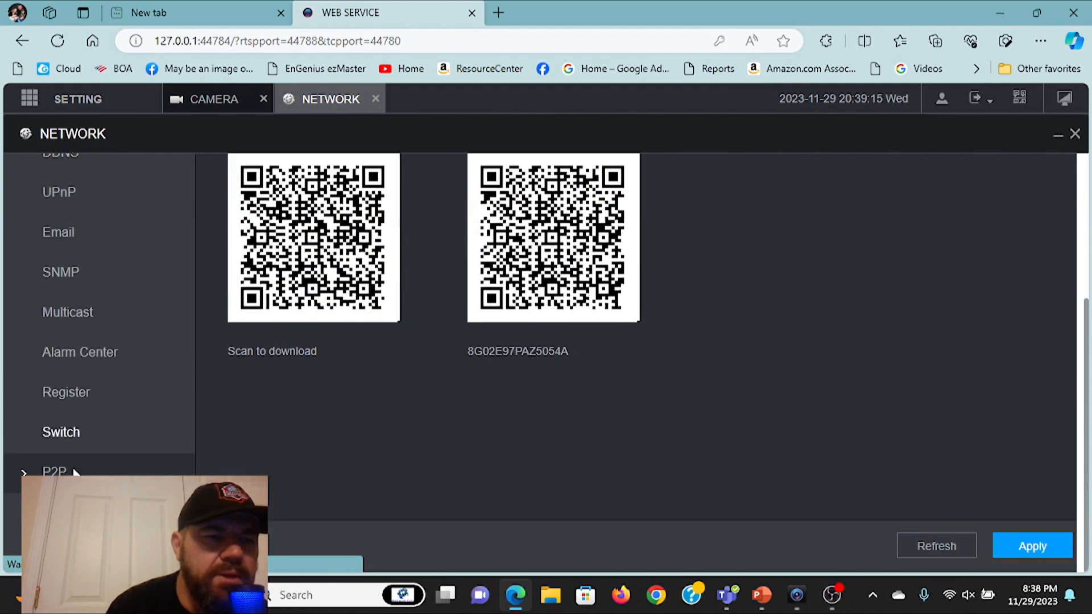
scroll("down", 3)
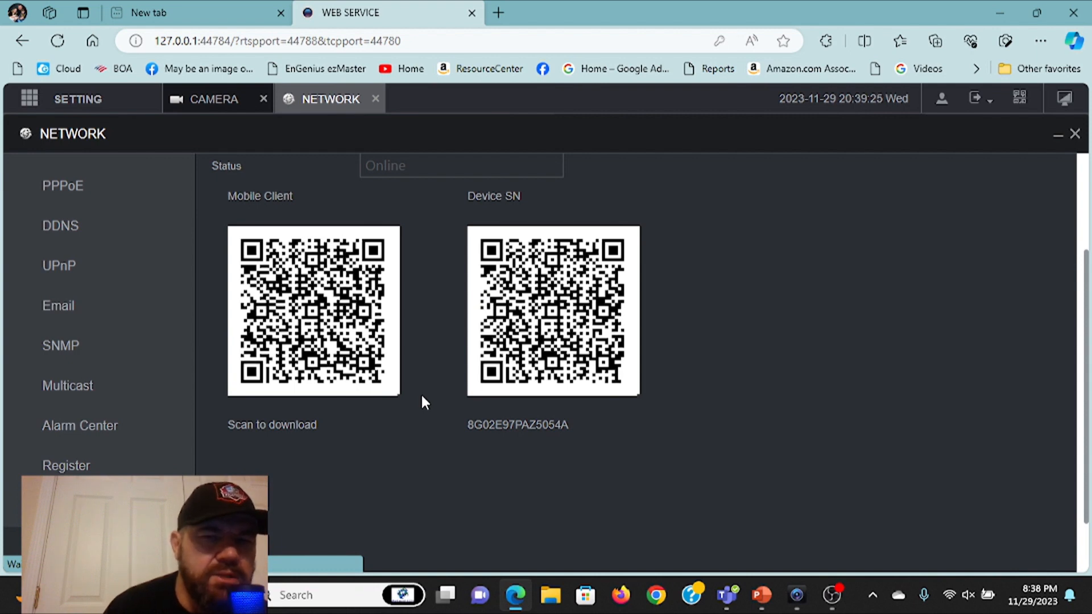
mouse_move(619, 298)
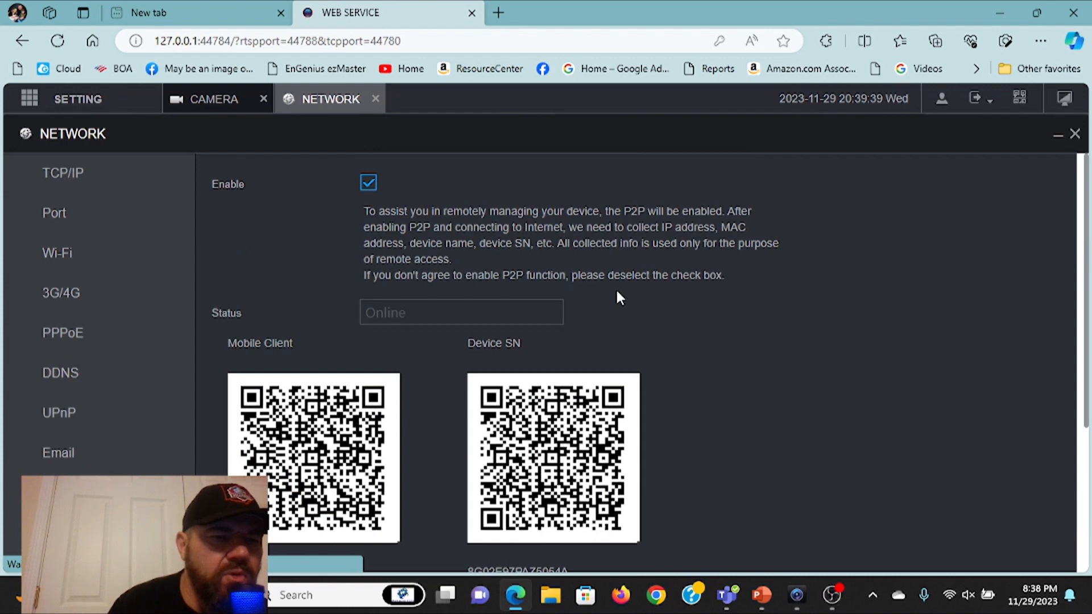
scroll("down", 3)
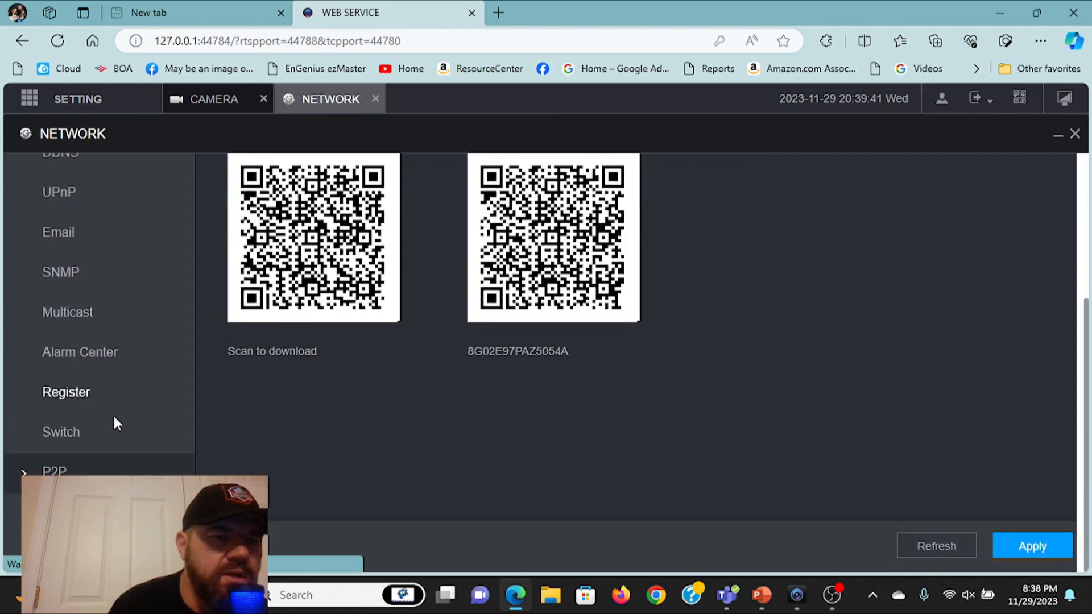